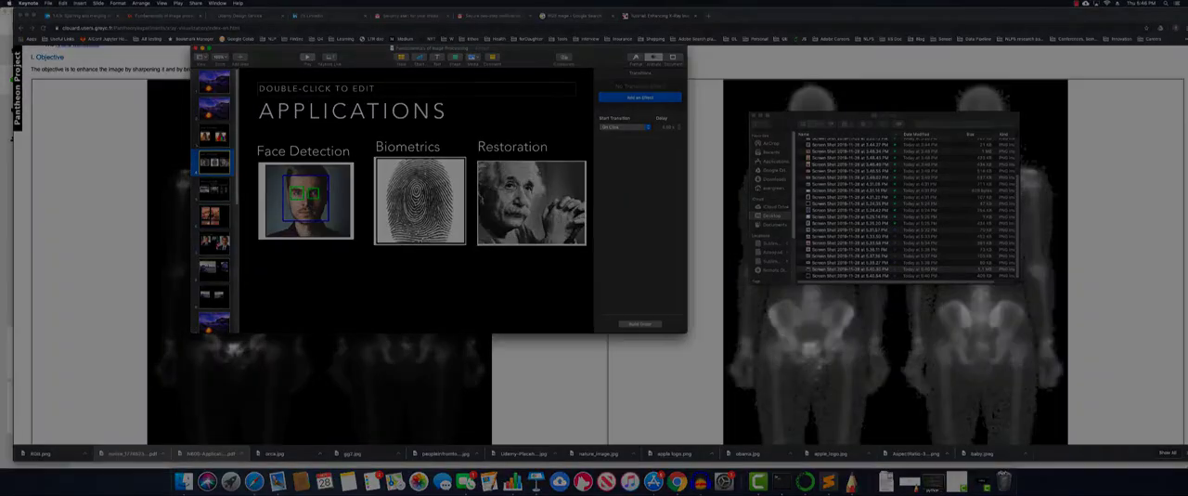
# Go to the slide on hurdle detection, license plate recognition and X-ray enhancing
pyautogui.click(213, 189)
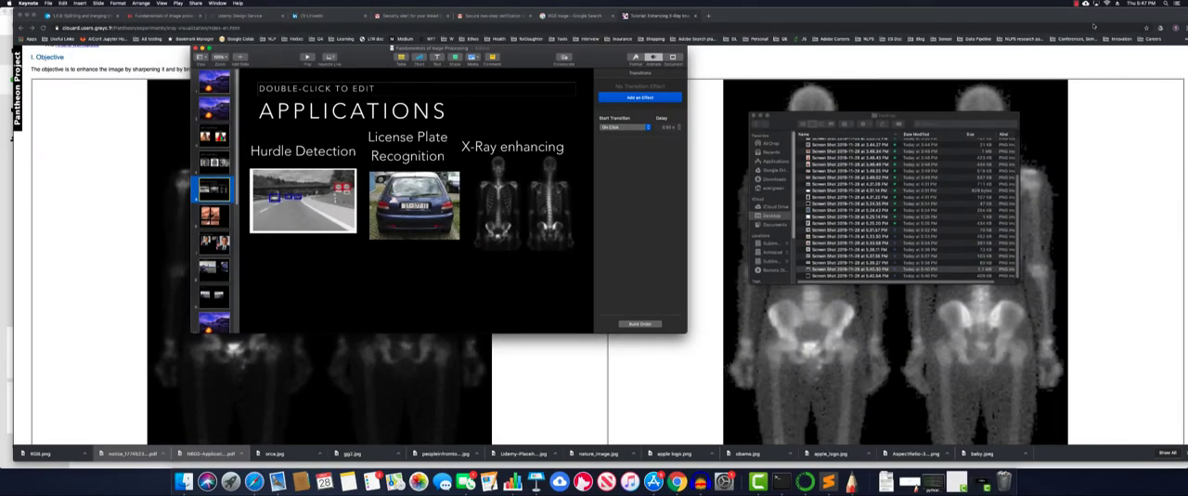